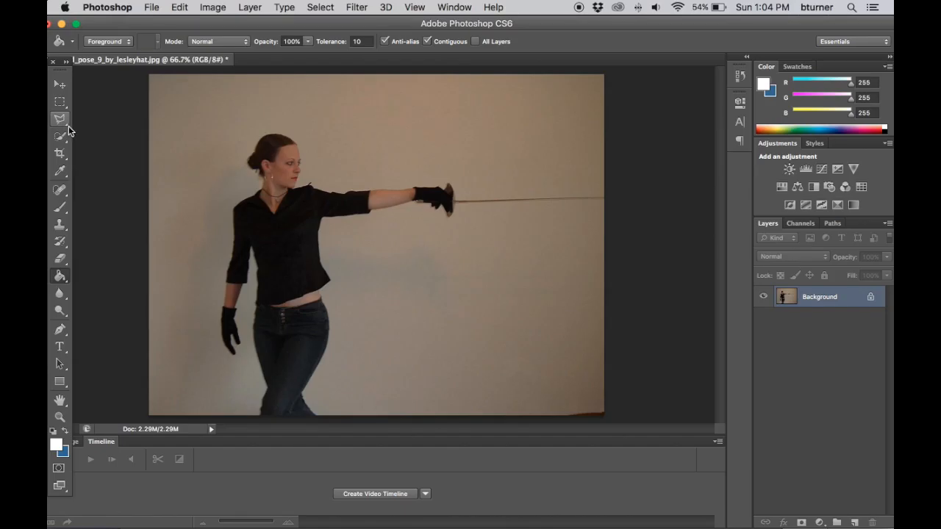
Step: Add an empty layer with the Layers panel button, then delete that Layer 1 again
left_click(61, 118)
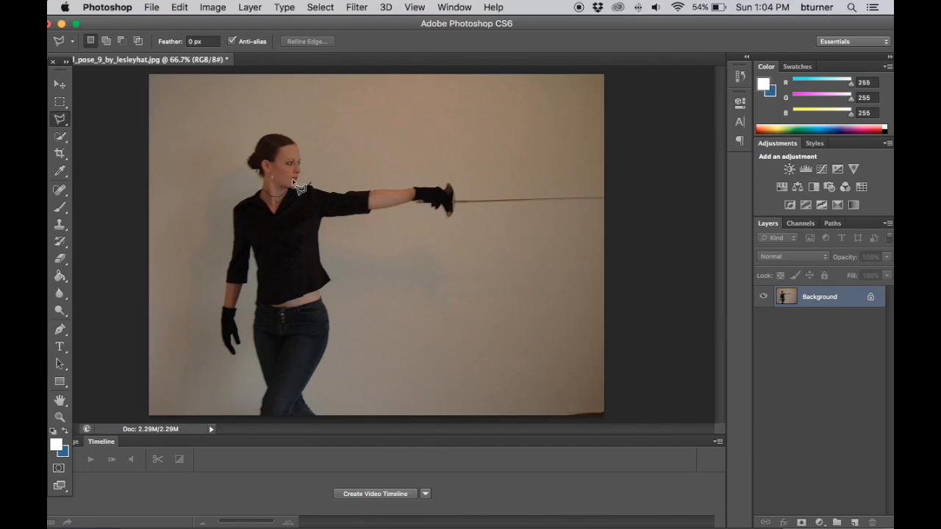
mouse_move(815, 412)
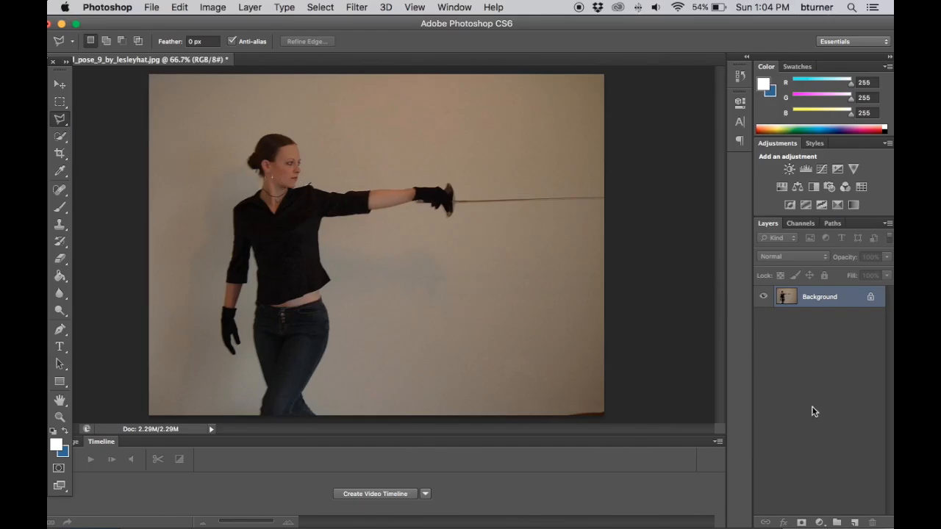
mouse_move(200, 69)
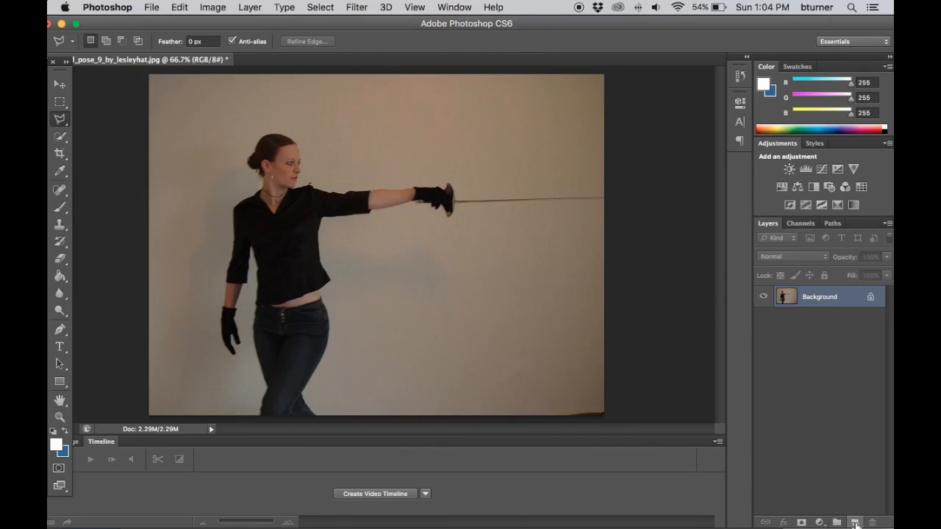
left_click(856, 522)
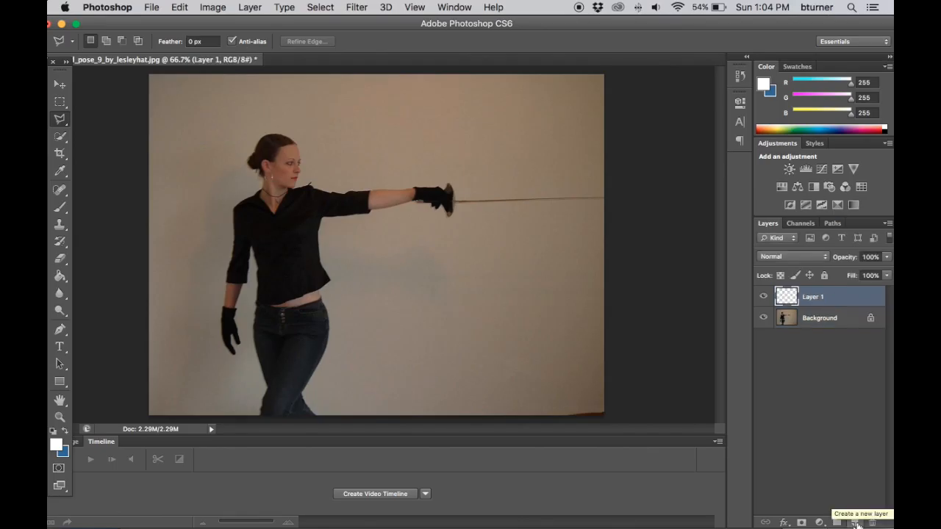
mouse_move(875, 503)
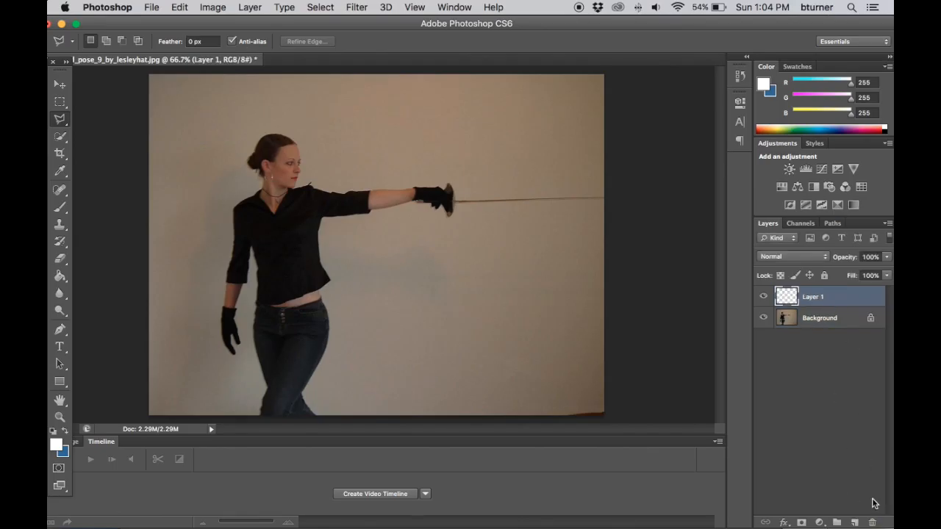
left_click(874, 522)
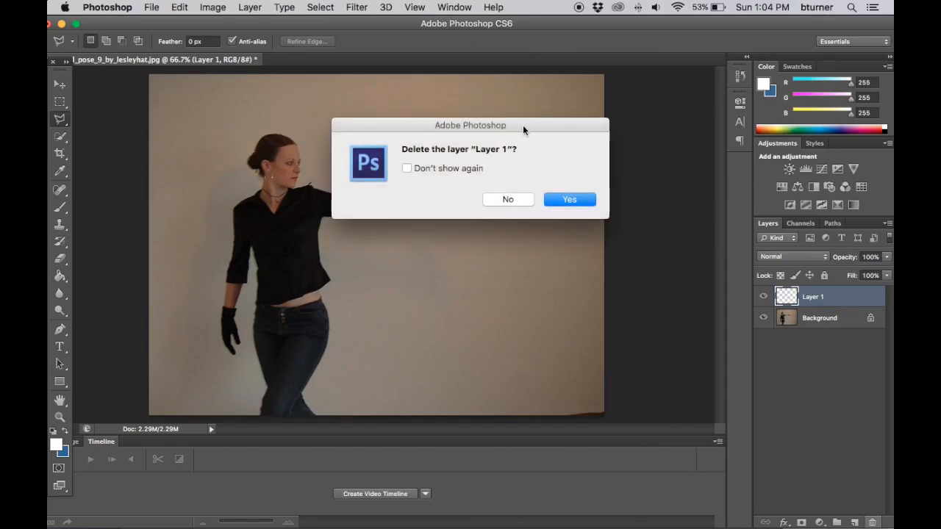
left_click(569, 200)
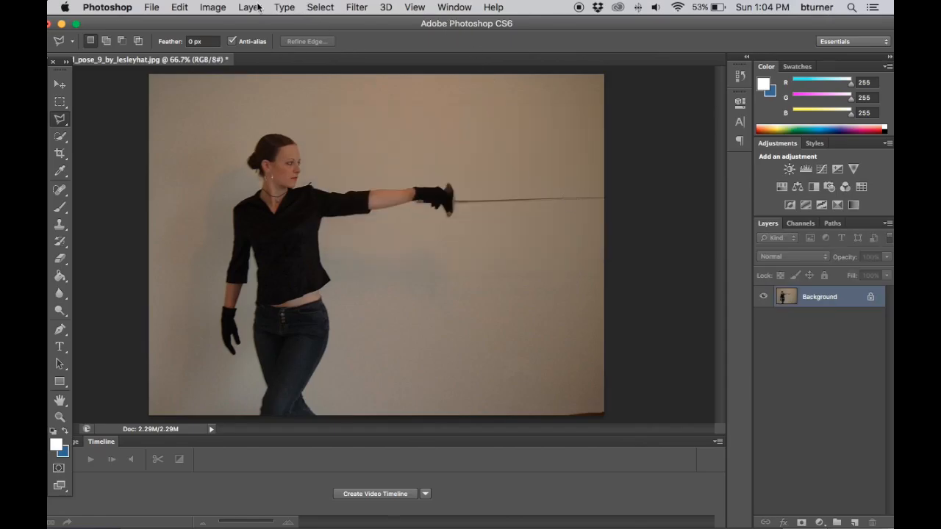
Step: Create a new layer named 'saber' above the Background via Layer > New > Layer
left_click(250, 6)
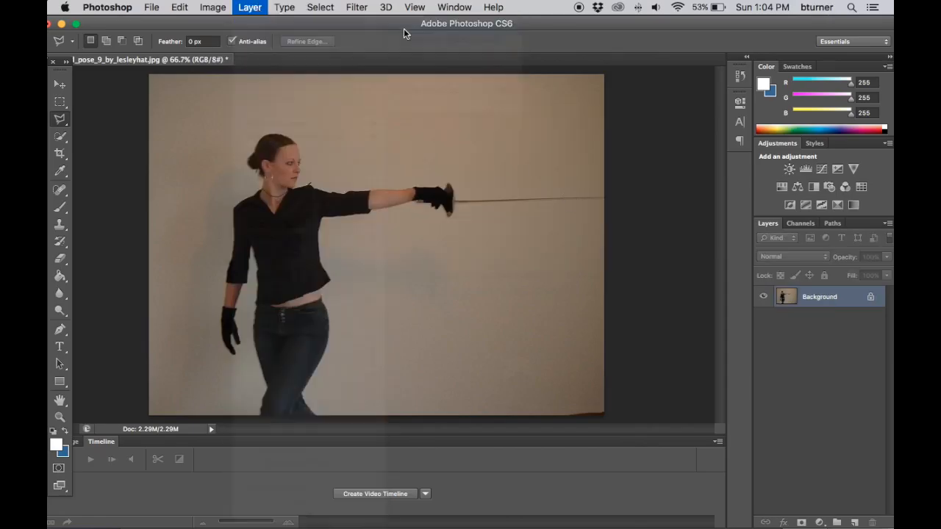
left_click(250, 6)
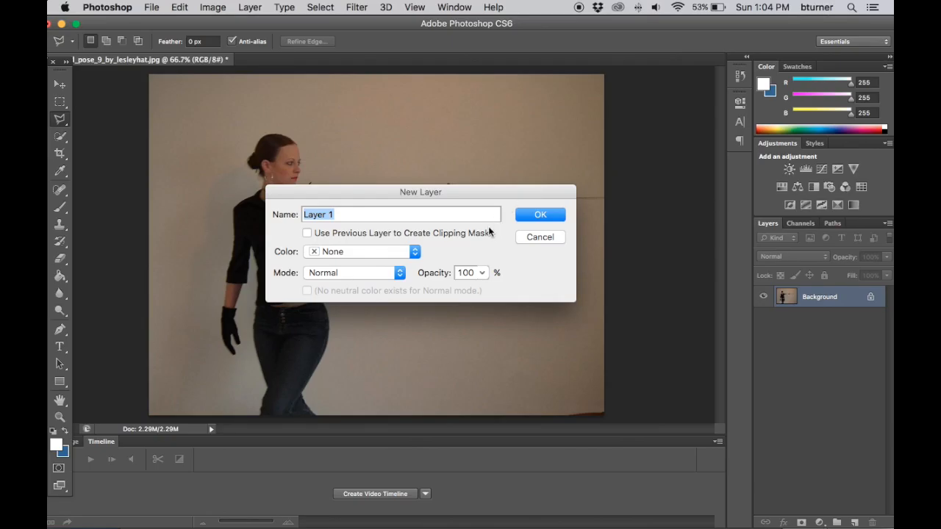
type("saber")
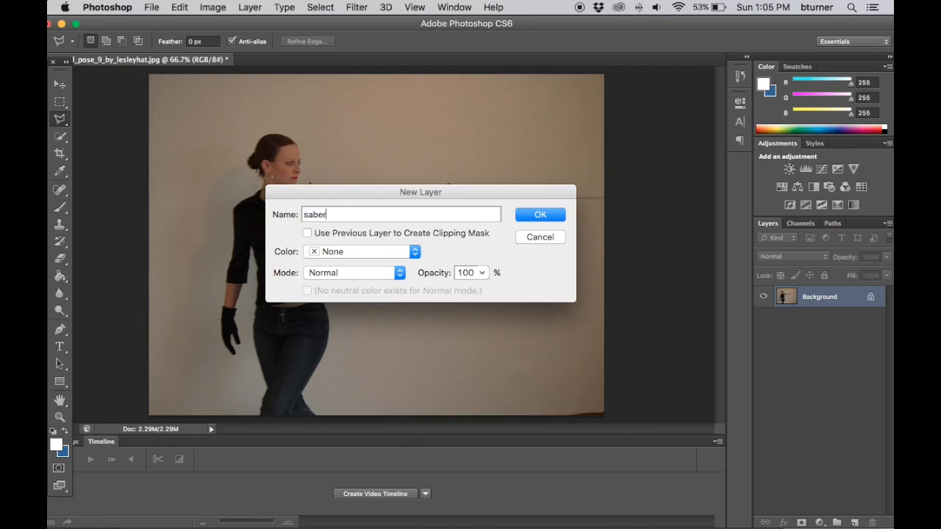
left_click(540, 215)
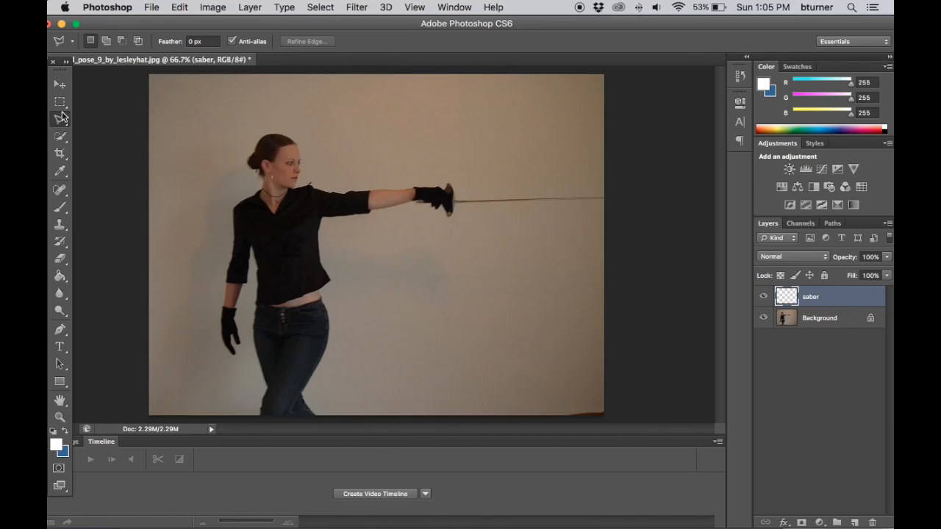
mouse_move(66, 129)
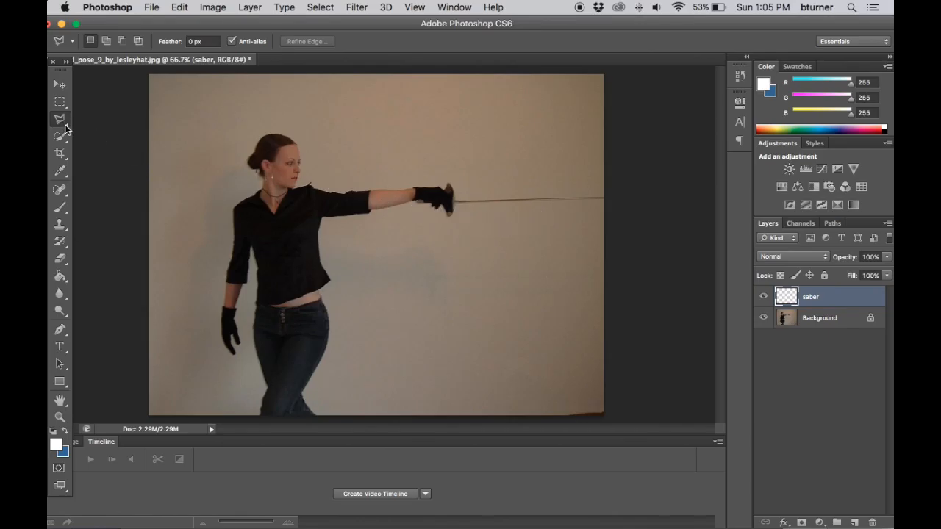
Step: Outline the sword blade with the Polygonal Lasso and fill it solid white on the saber layer
left_click(60, 119)
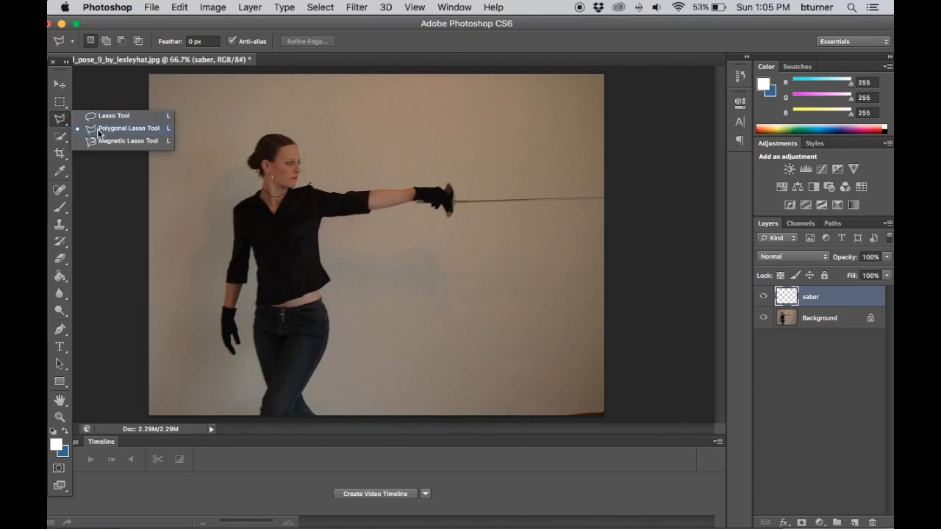
mouse_move(459, 207)
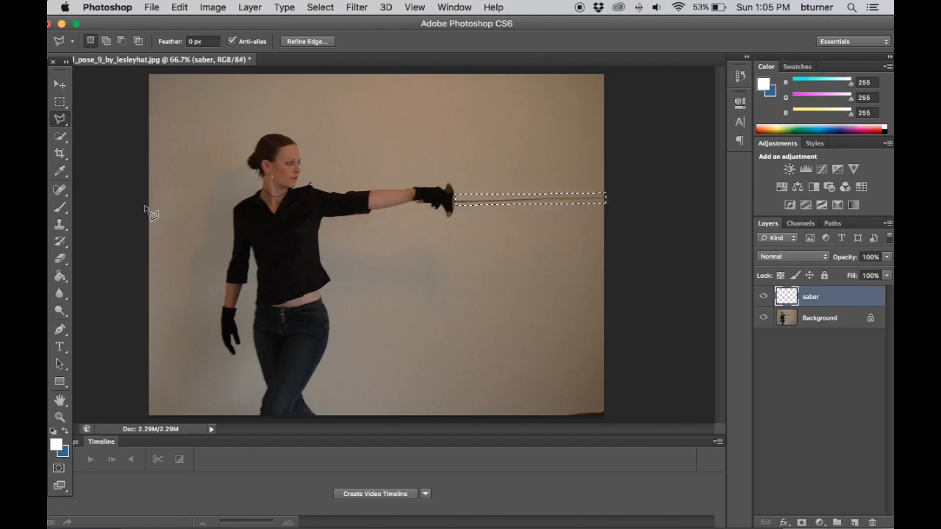
left_click(60, 276)
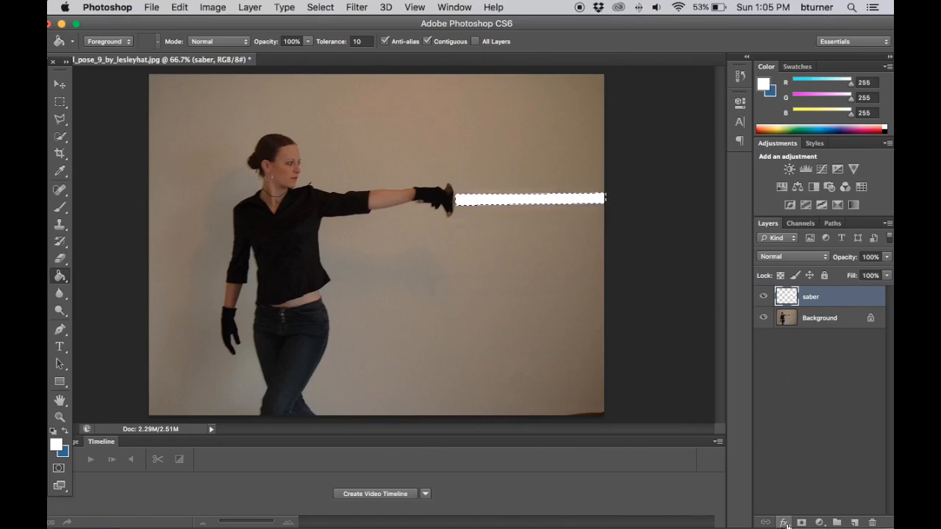
Step: Add an Outer Glow layer style to the saber layer with a red glow colour
left_click(784, 522)
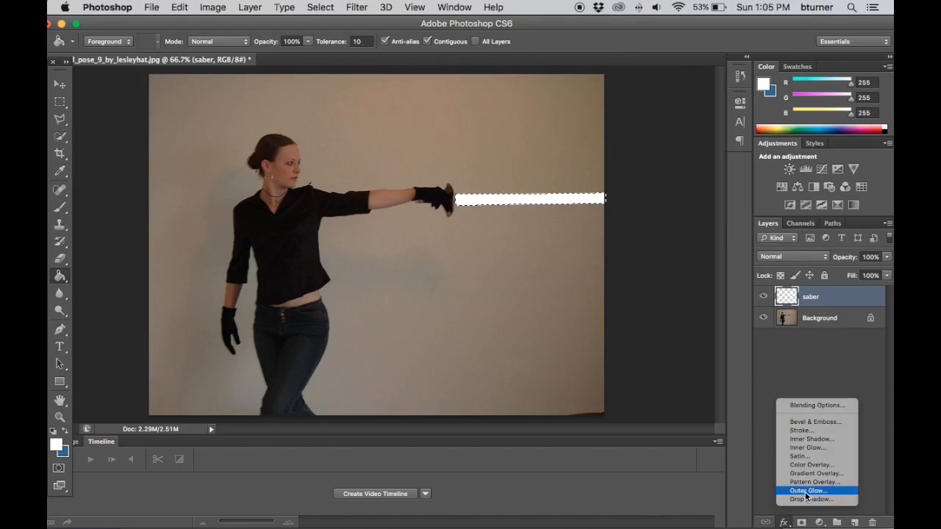
left_click(809, 491)
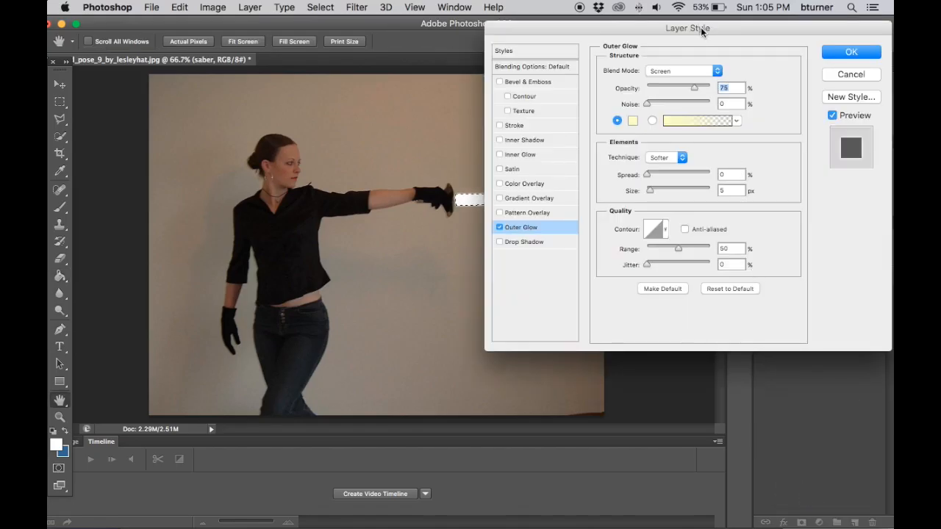
left_click_drag(688, 27, 239, 34)
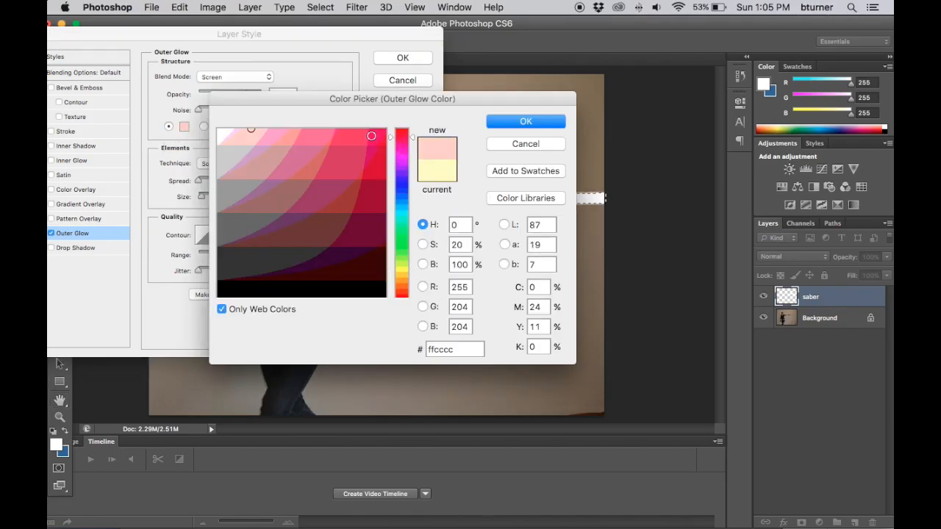
left_click(353, 143)
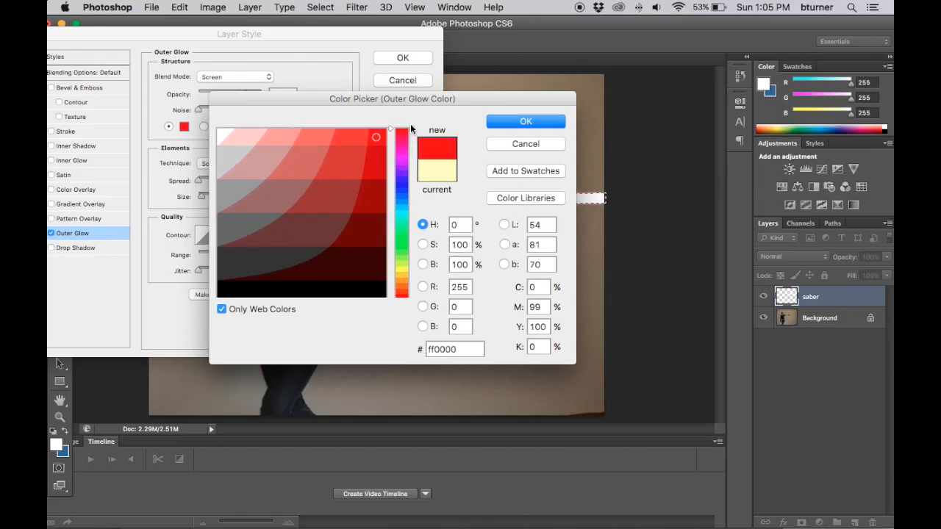
left_click(525, 121)
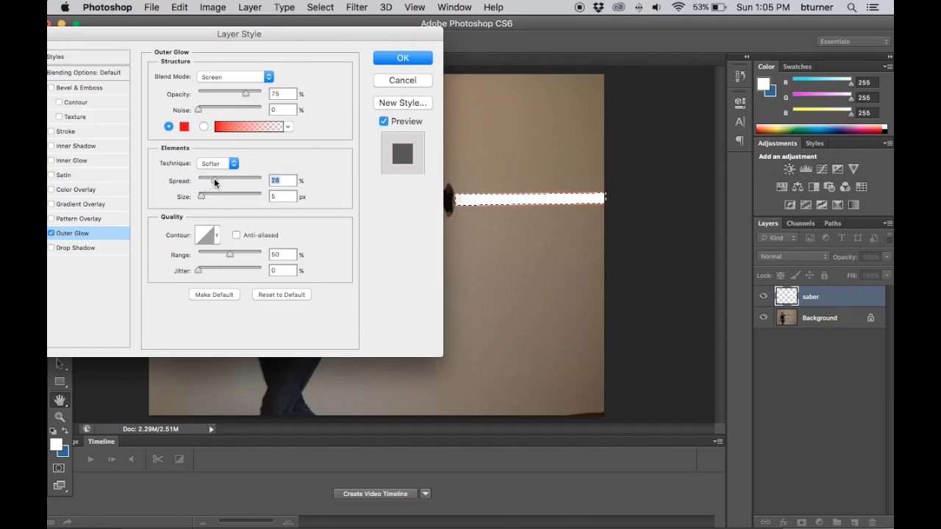
Step: Tune the glow to about 40% spread, 24 px size and adjusted range, then apply it
left_click_drag(210, 181, 223, 180)
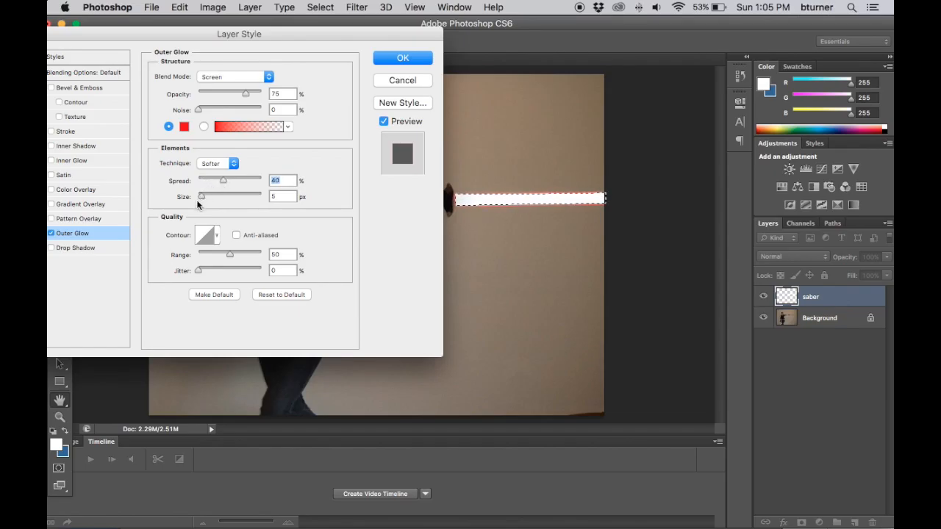
left_click_drag(202, 190, 208, 190)
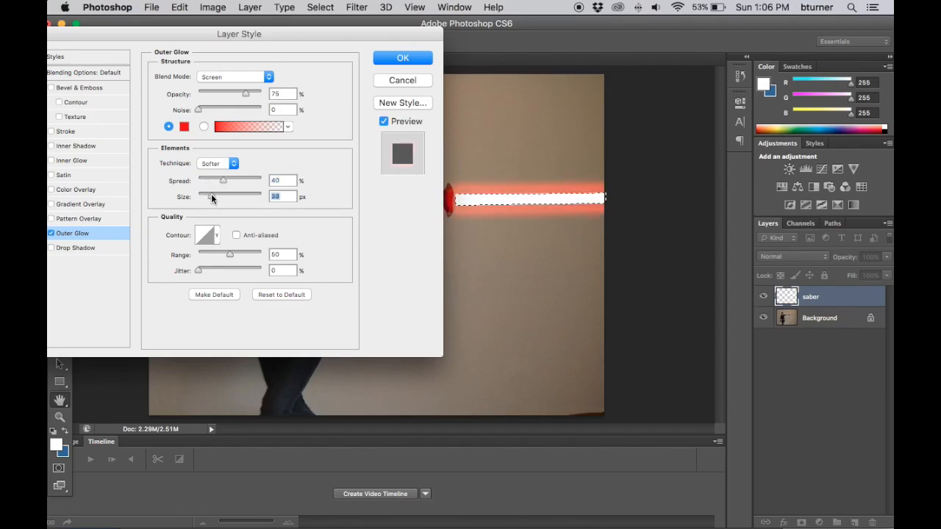
left_click_drag(220, 197, 207, 197)
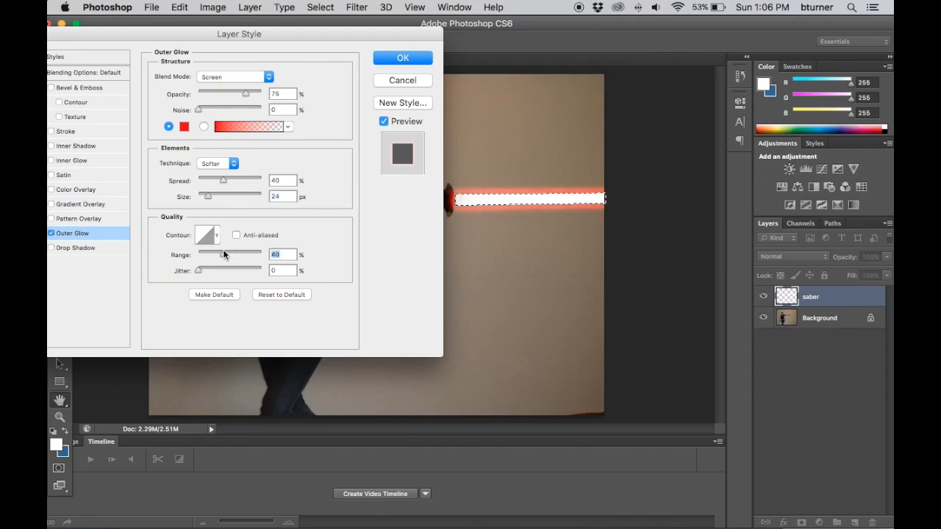
left_click_drag(230, 255, 244, 255)
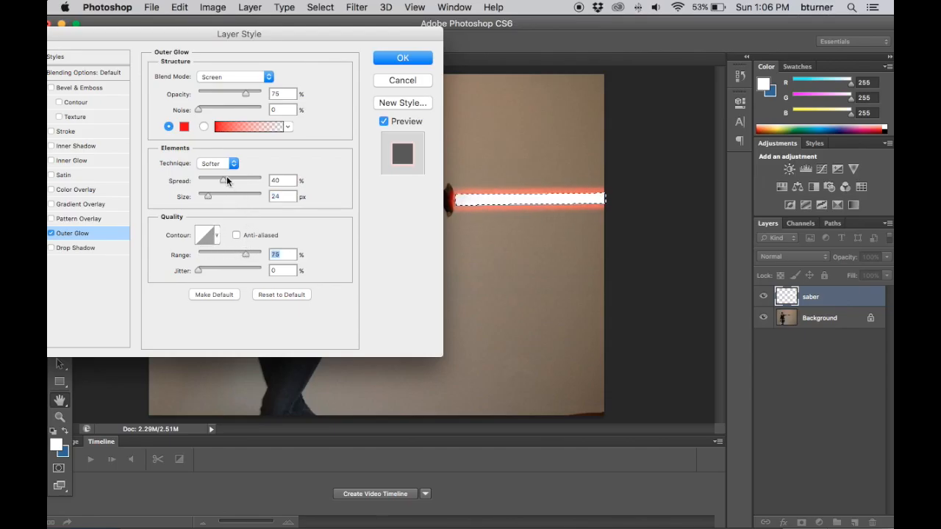
left_click_drag(222, 180, 232, 180)
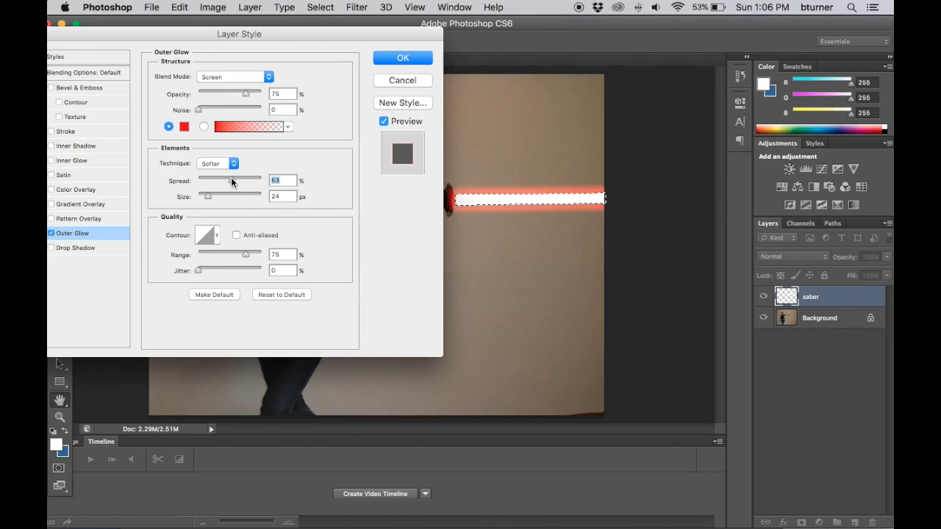
left_click_drag(206, 197, 215, 197)
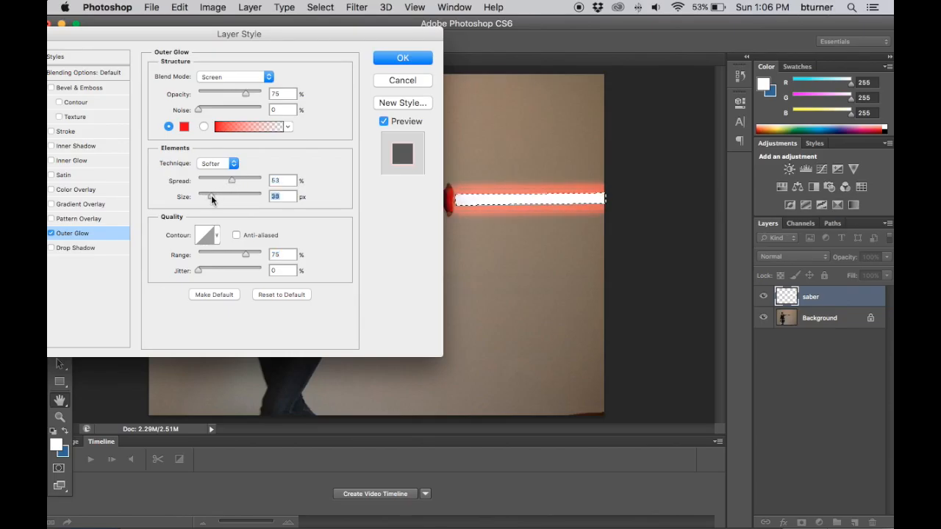
left_click_drag(224, 197, 209, 197)
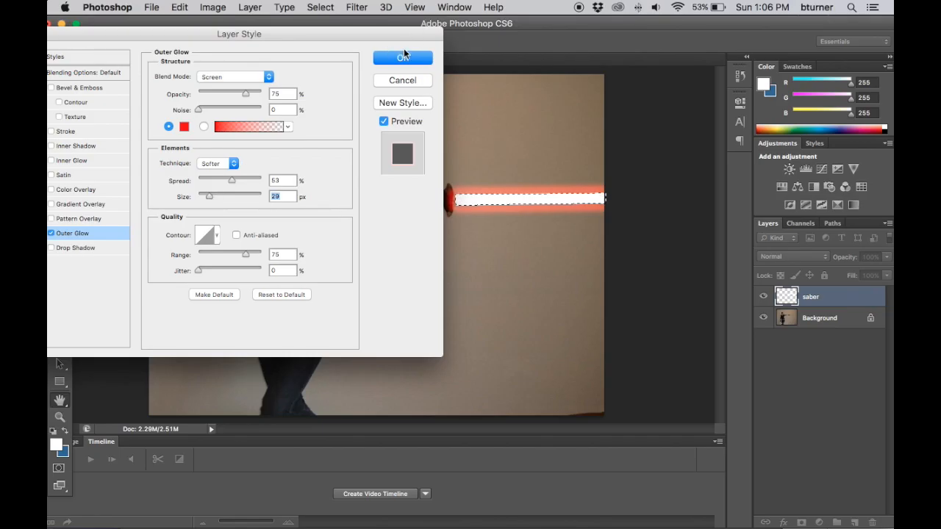
left_click(403, 58)
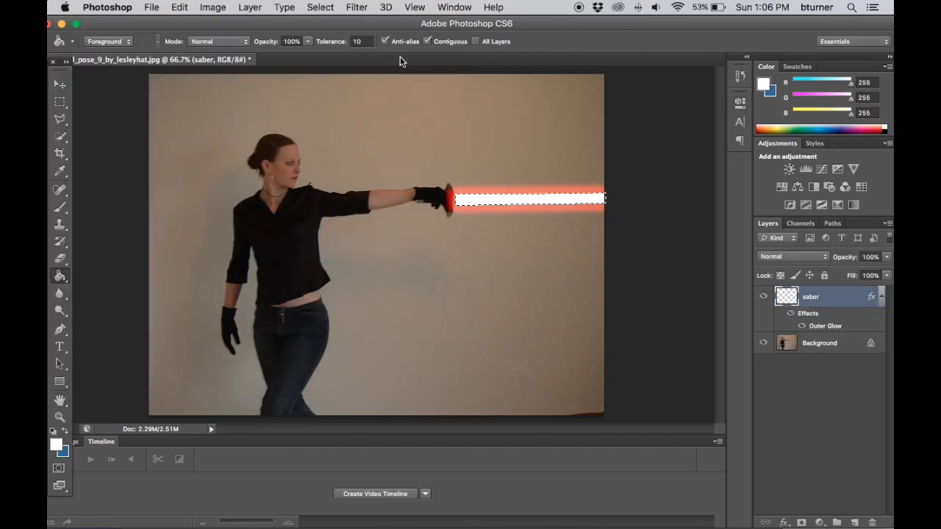
Step: Deselect the saber and add a new empty layer renamed 'lazers' above it
left_click(321, 6)
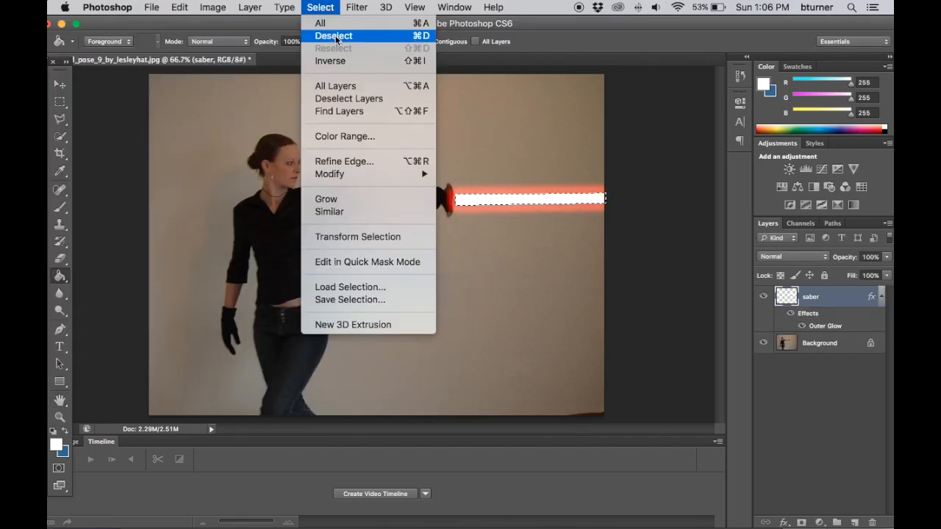
left_click(332, 35)
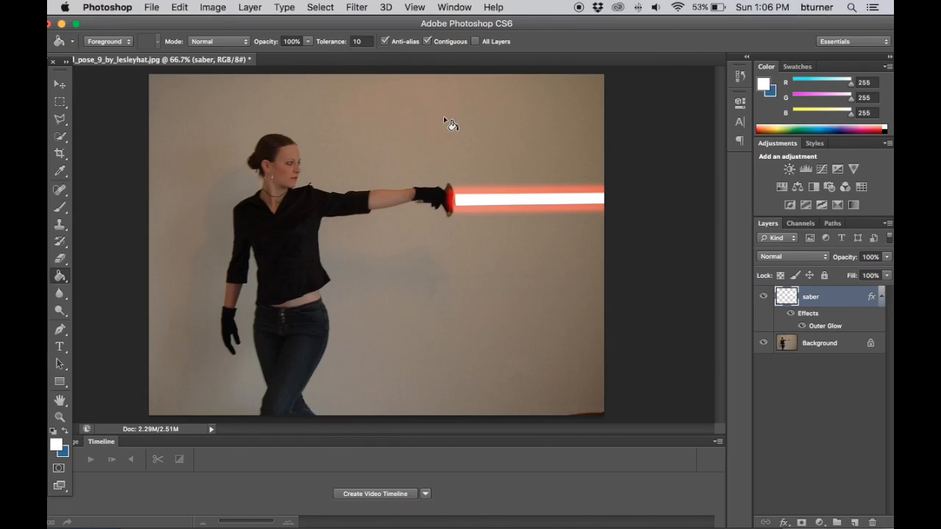
mouse_move(438, 123)
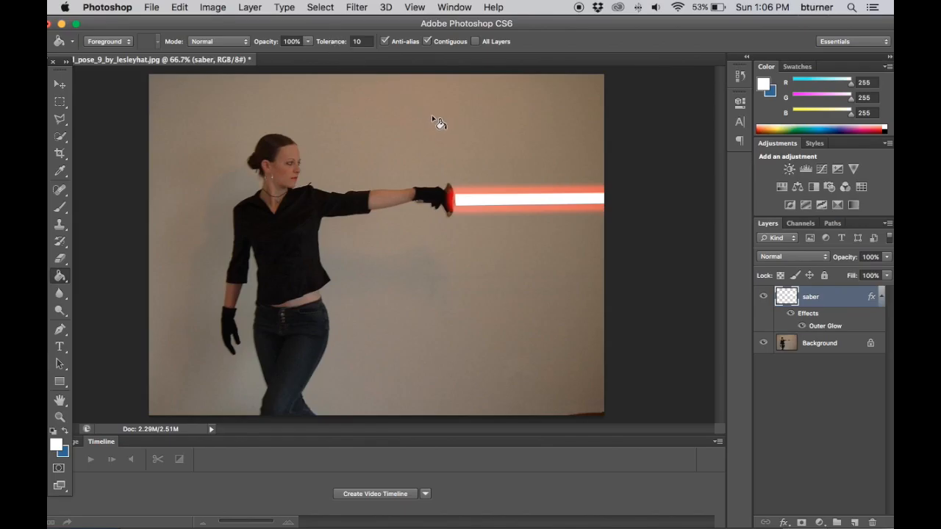
mouse_move(824, 427)
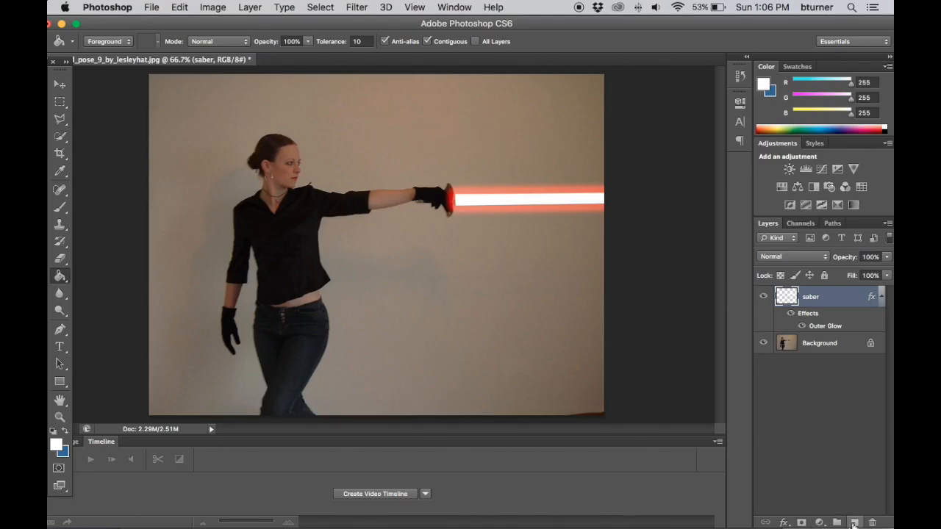
left_click(854, 522)
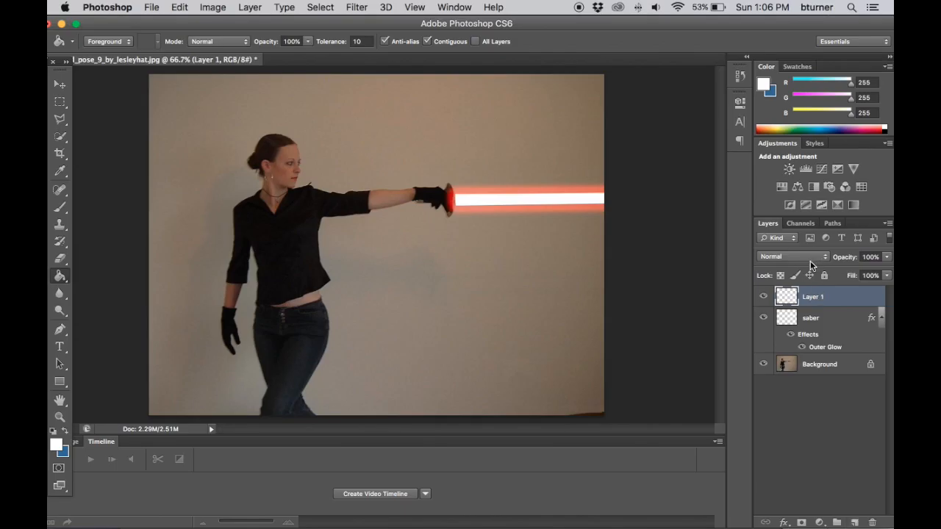
double_click(812, 297)
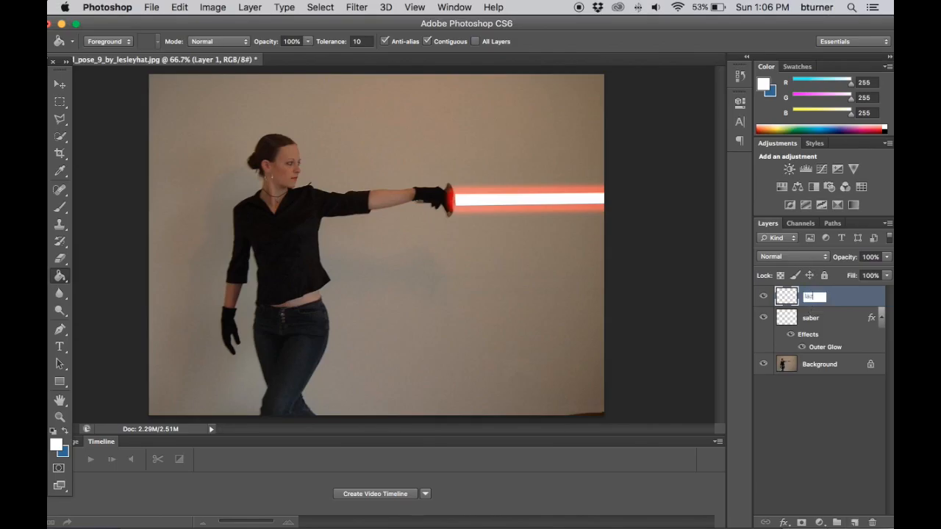
type("lazers")
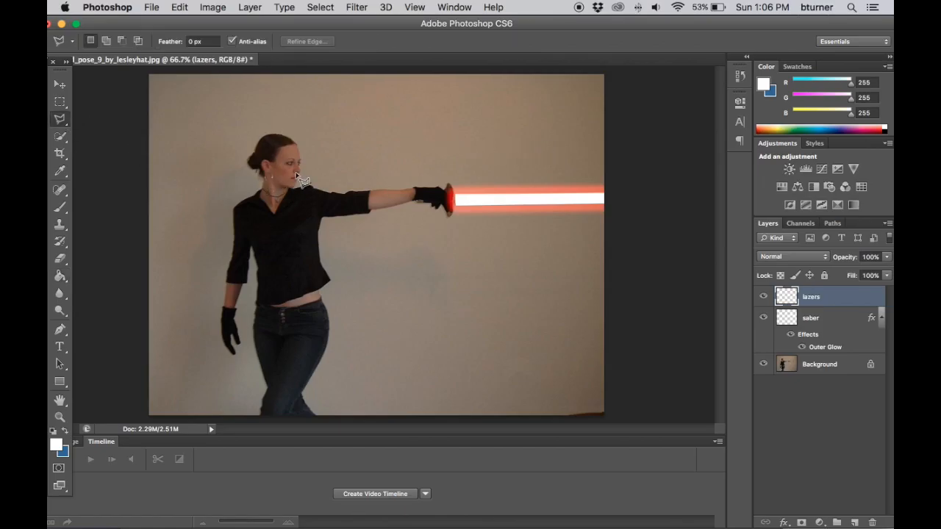
mouse_move(306, 169)
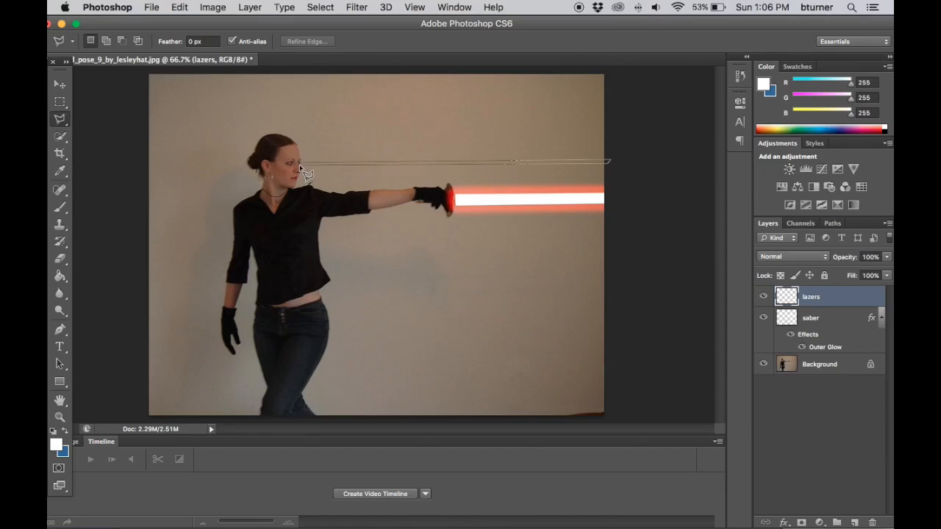
mouse_move(307, 173)
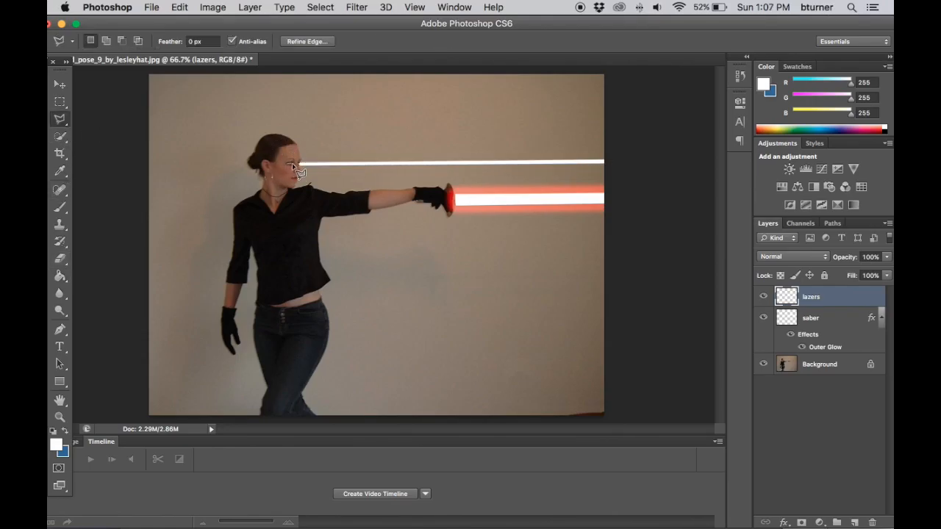
Step: Outline a beam from the woman's eyes to the right edge and fill it white on the lazers layer
left_click_drag(297, 170, 556, 146)
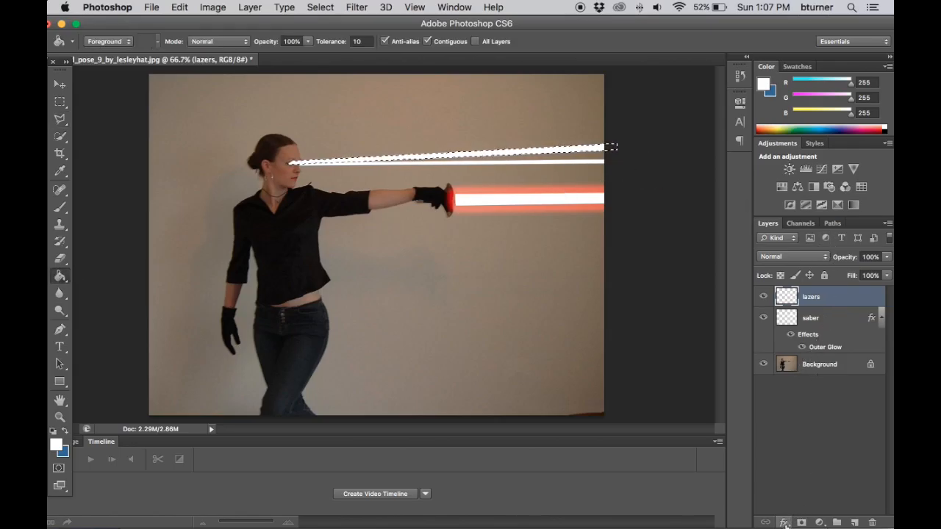
Step: Add an Outer Glow layer style to the lazers layer with a blue glow colour
left_click(784, 523)
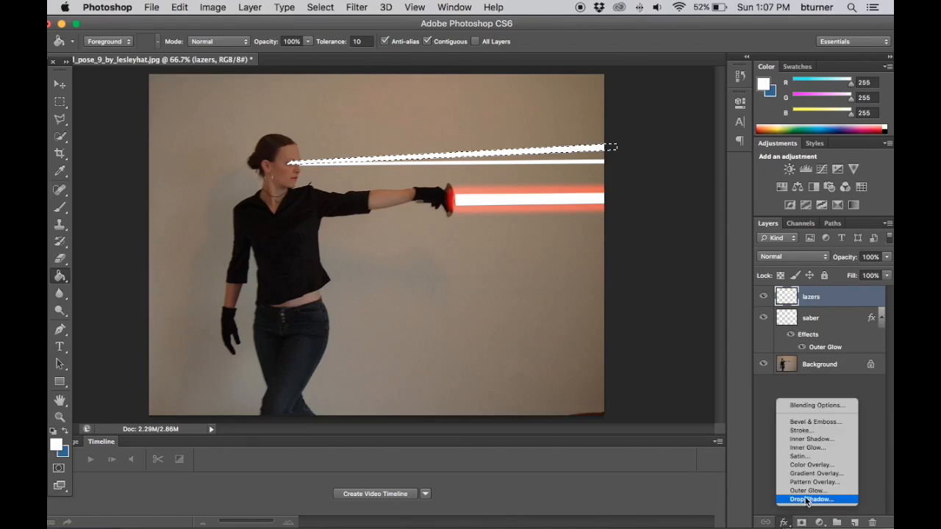
mouse_move(812, 483)
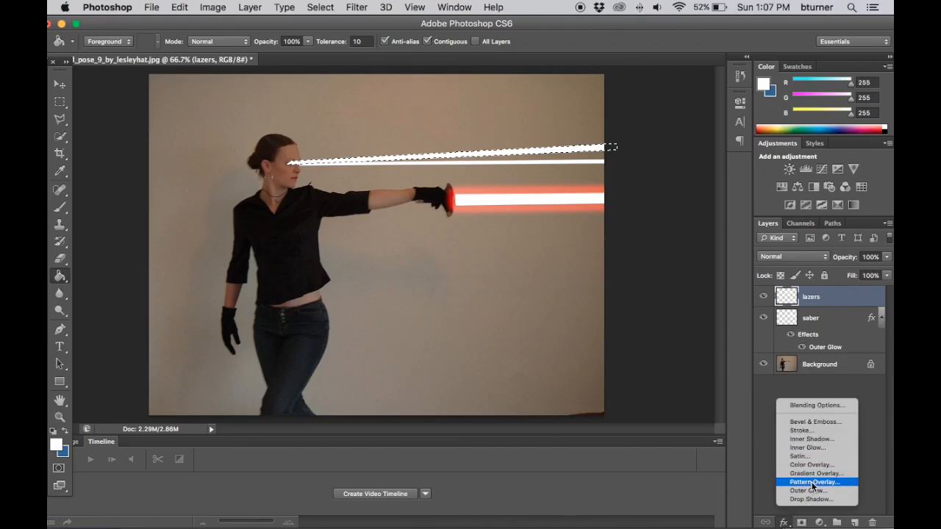
left_click(808, 491)
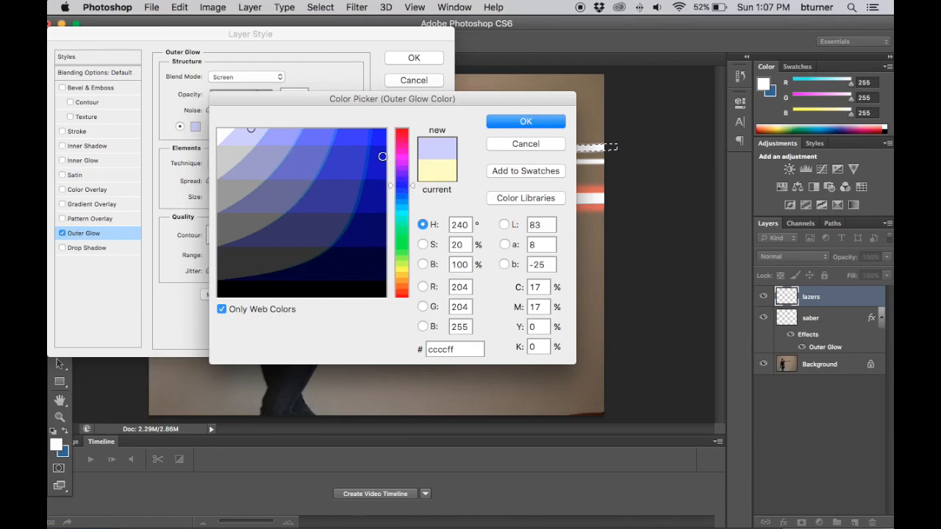
left_click(527, 120)
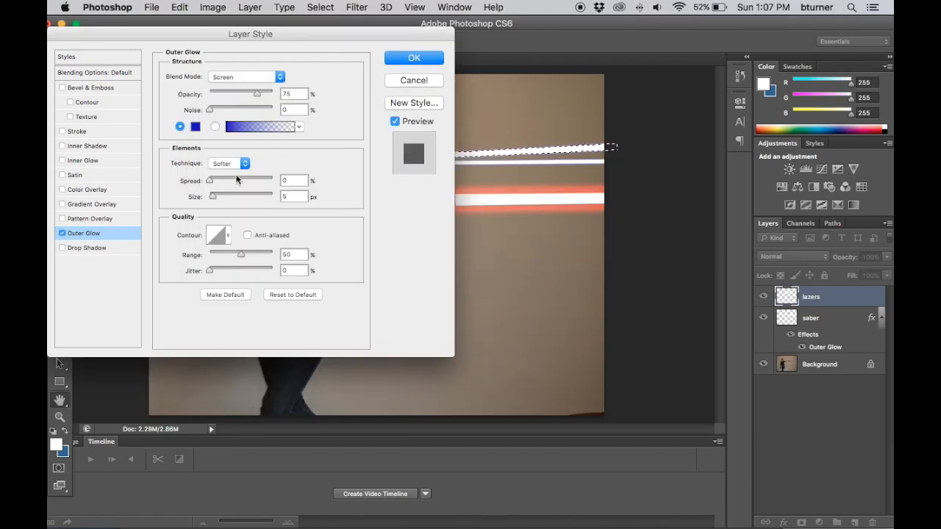
Step: Widen the beam glow's spread, tighten its size, adjust its range, and apply it
left_click_drag(209, 179, 243, 179)
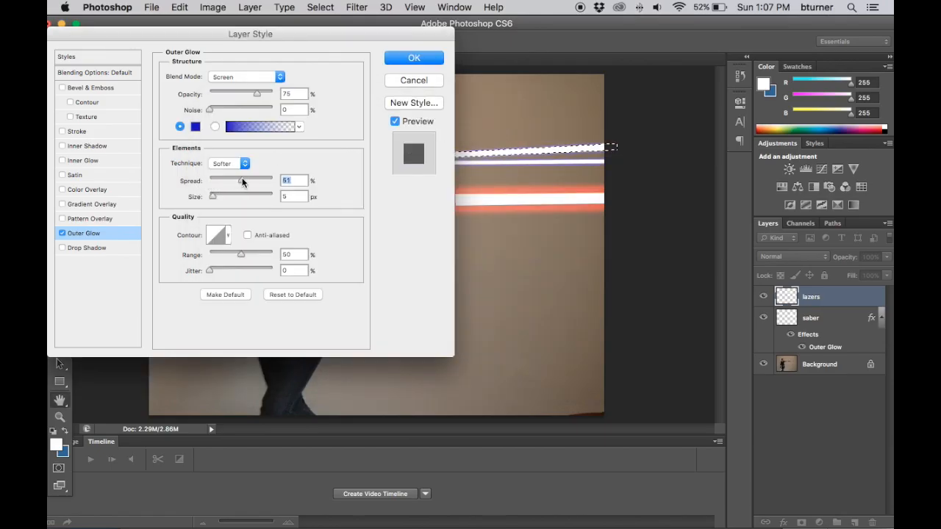
left_click_drag(212, 197, 221, 197)
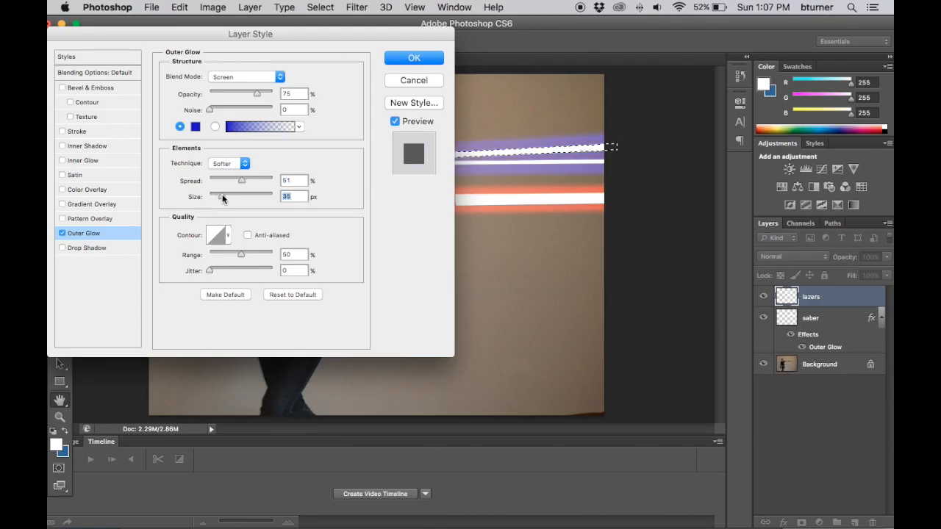
left_click_drag(220, 197, 215, 197)
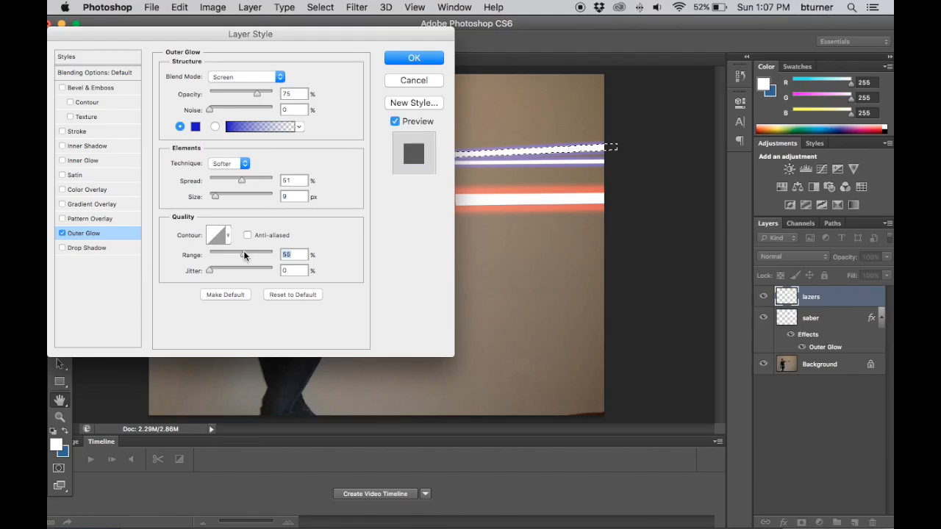
left_click_drag(244, 254, 270, 254)
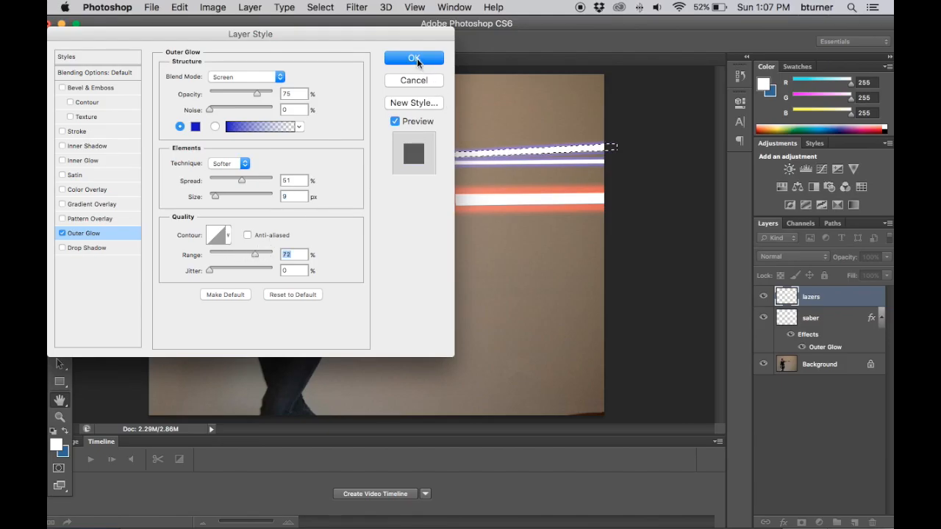
left_click(415, 58)
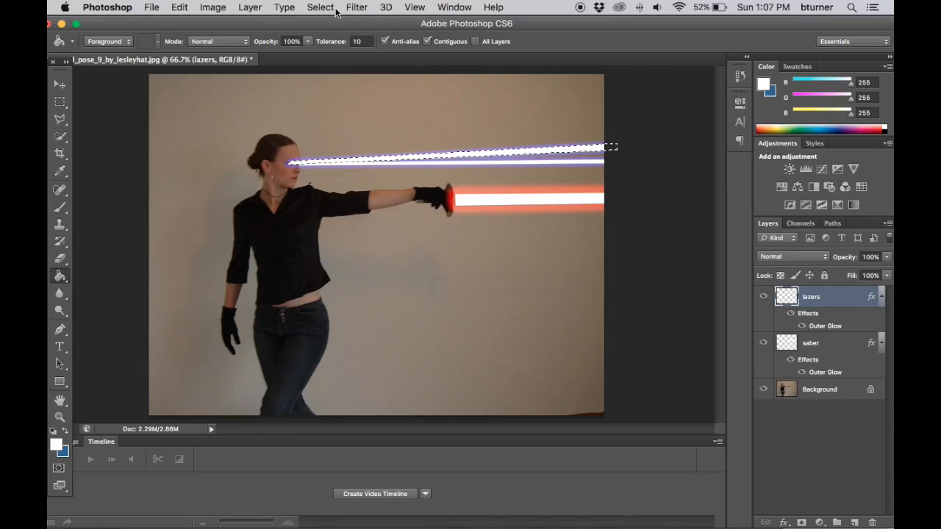